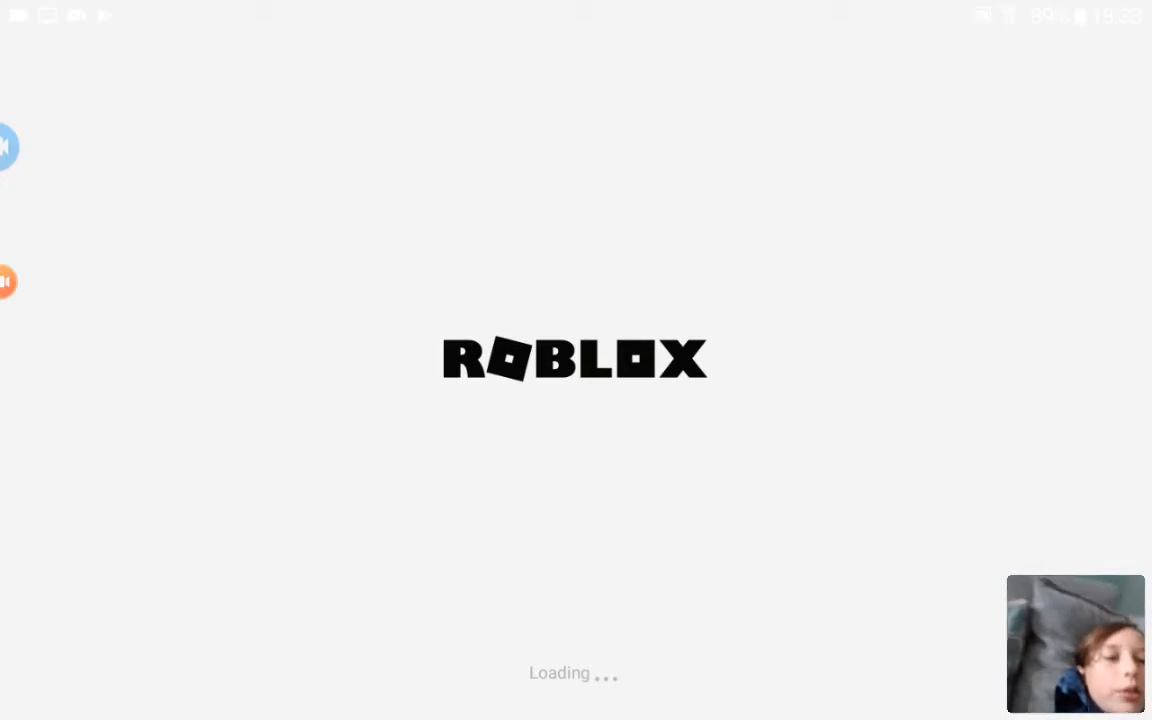
# Open the details page for Cart Ride Into Rdite! from Continue Playing once Roblox loads
pyautogui.click(20, 148)
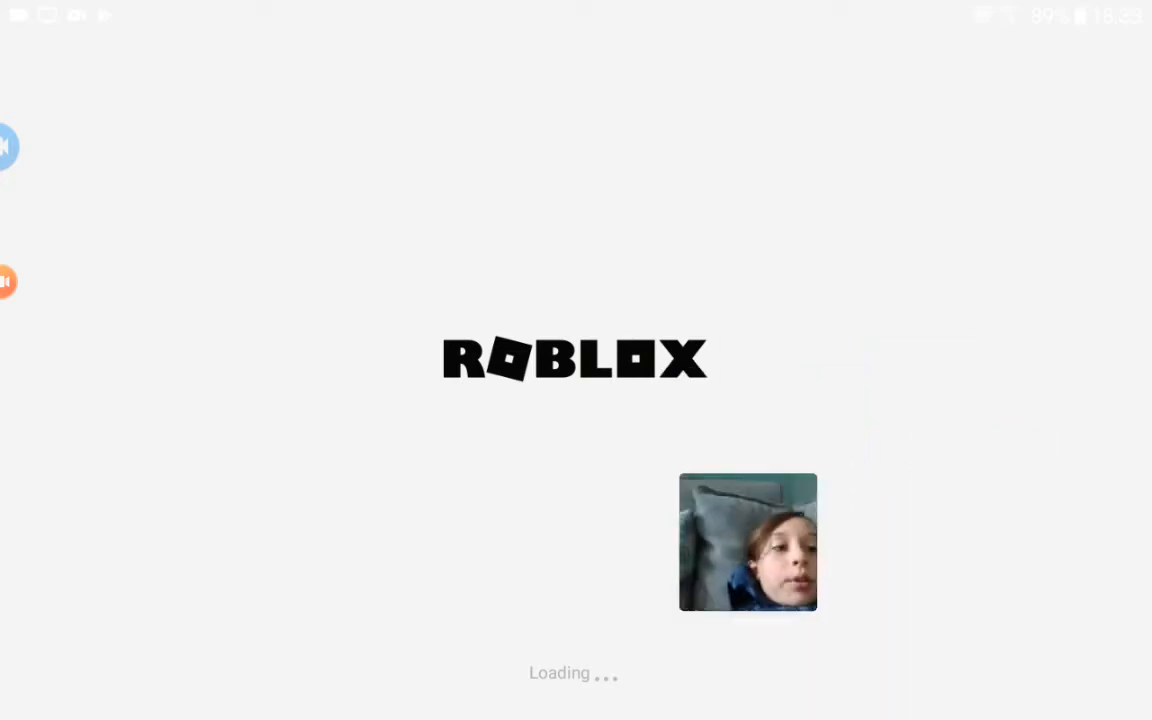
pyautogui.moveTo(748, 542); pyautogui.dragTo(888, 428)
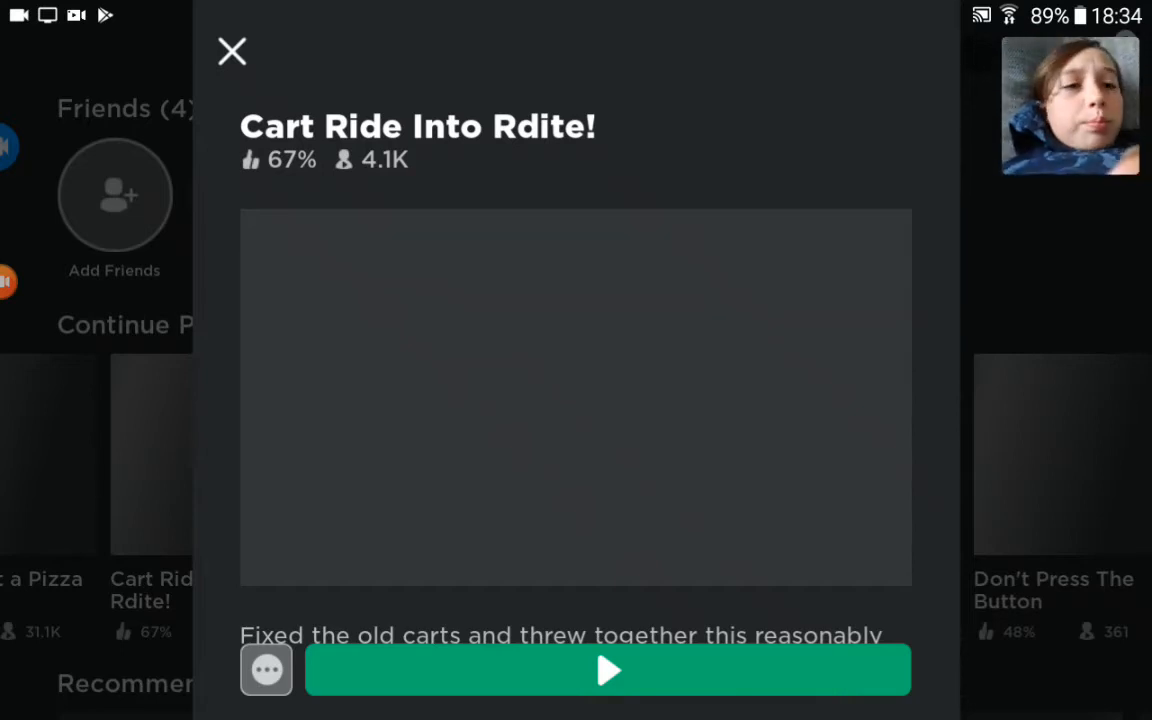
# Start joining Cart Ride Into Rdite! via the green play button
pyautogui.click(608, 670)
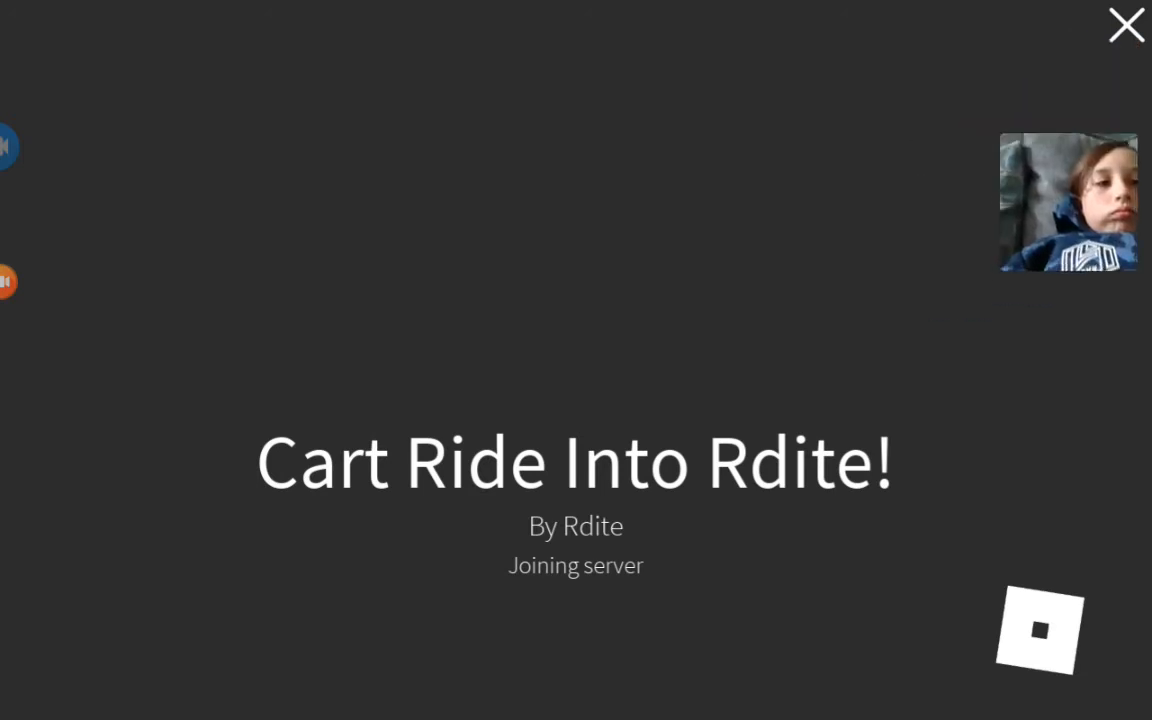
# Look around the spawn pad by the cart tracks, then leave the game to the home screen
pyautogui.moveTo(1068, 200); pyautogui.dragTo(784, 478)
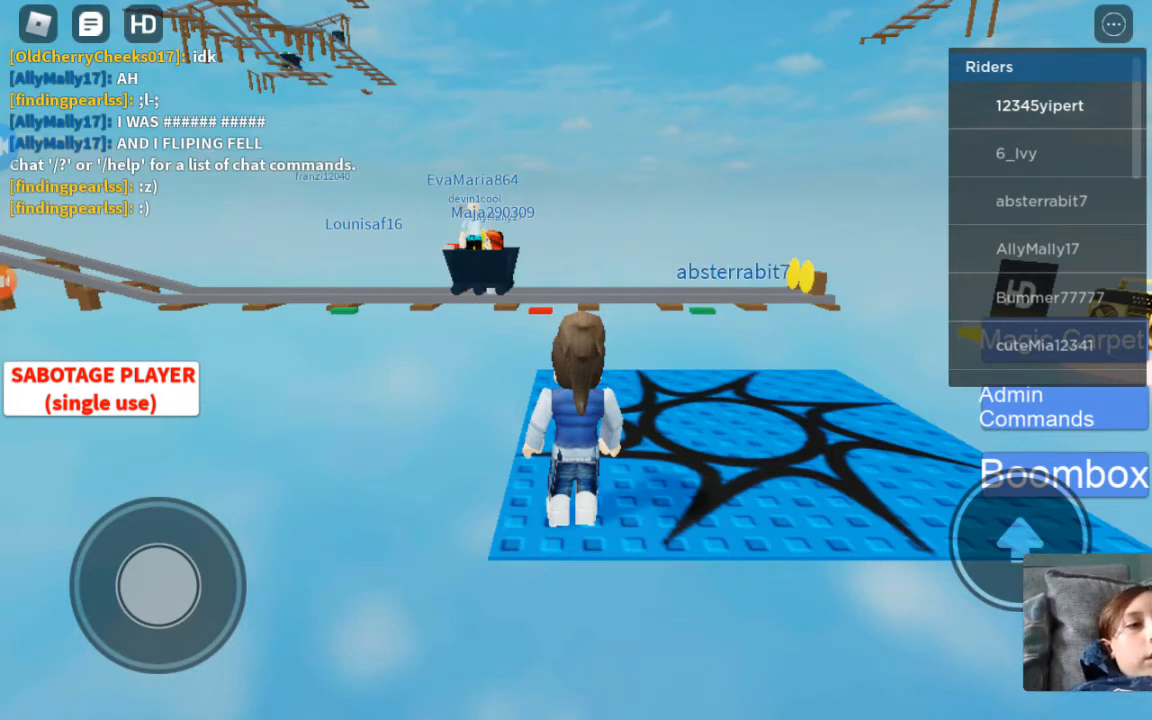
pyautogui.click(1040, 104)
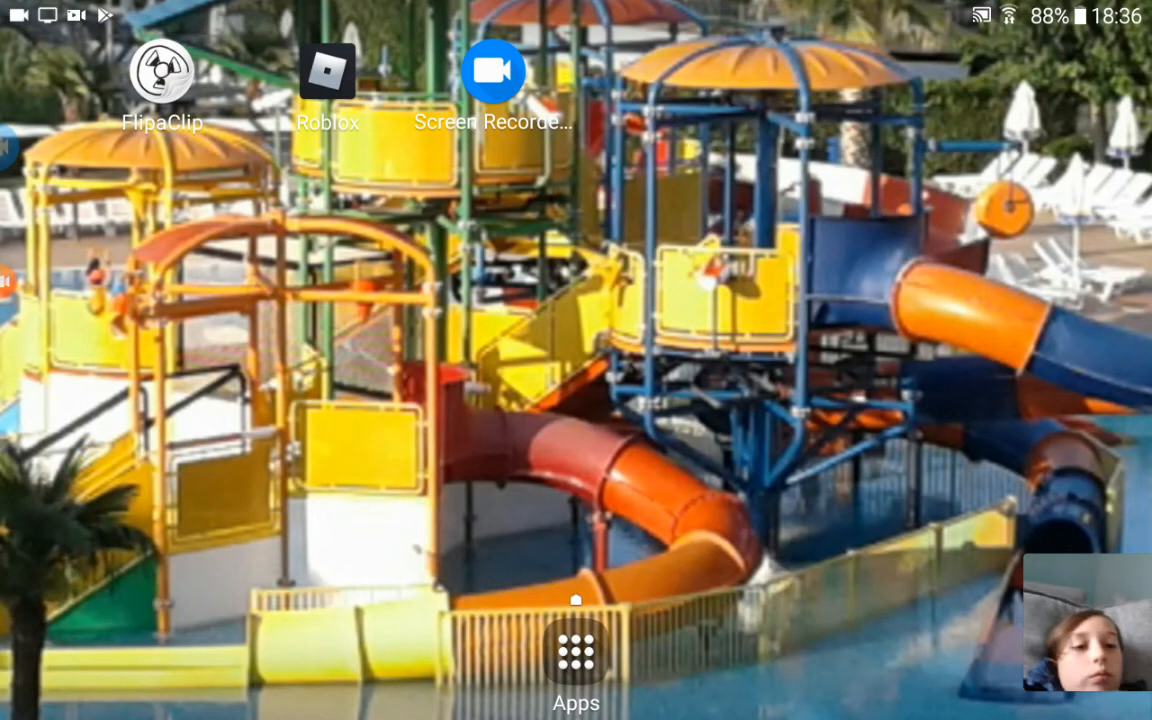
# Show the installed apps list with Roblox, FlipaClip and Screen Recorder
pyautogui.click(576, 656)
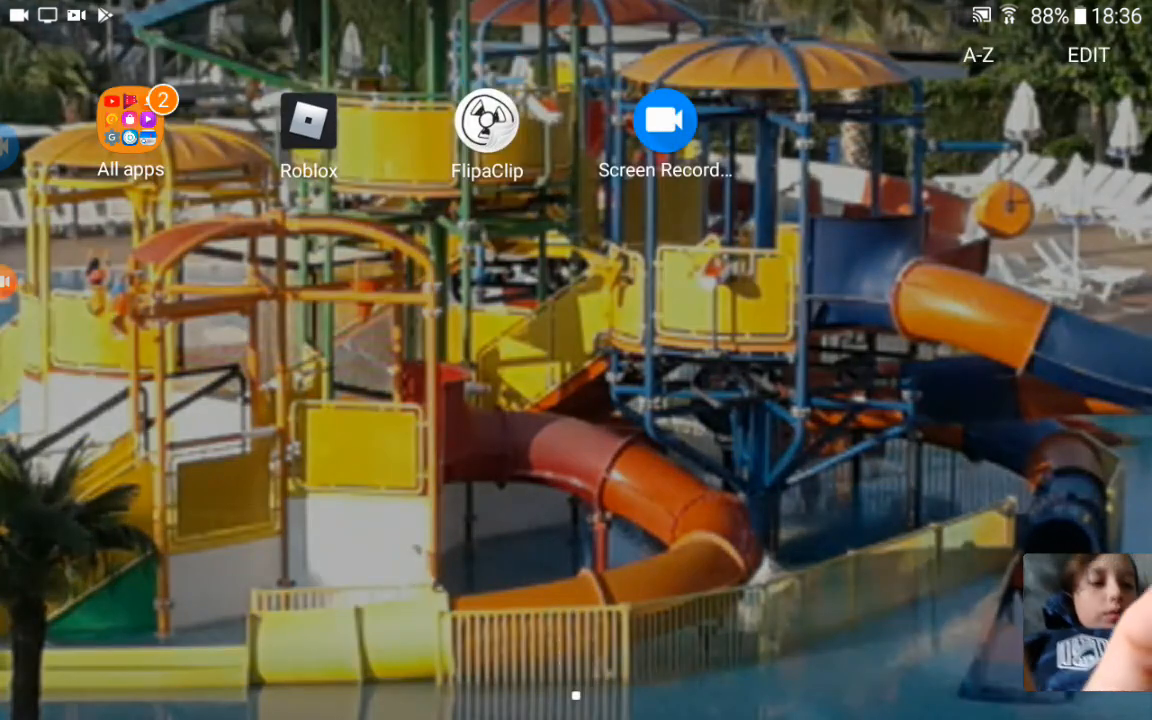